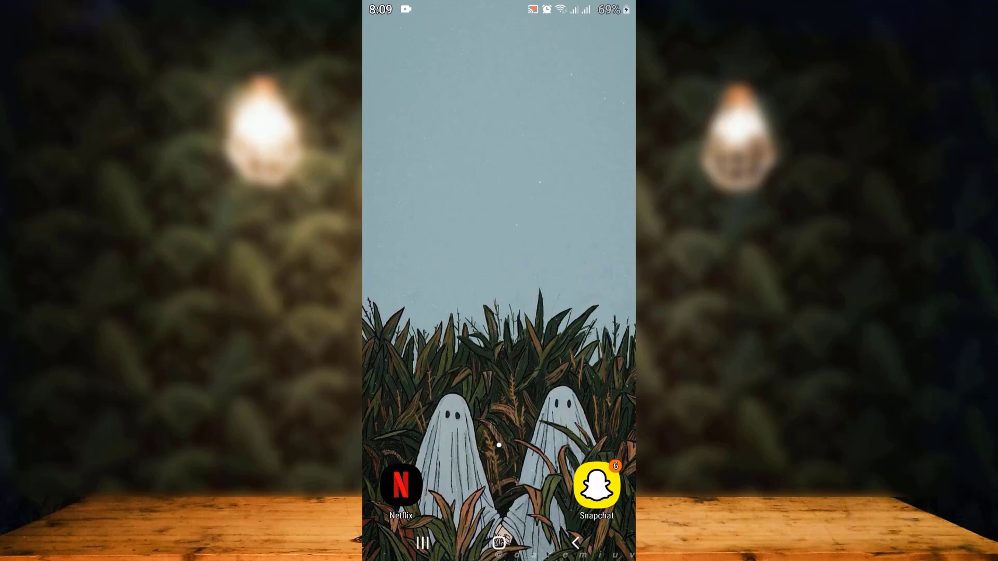
# - Launch Snapchat from the Android home screen
pyautogui.click(596, 485)
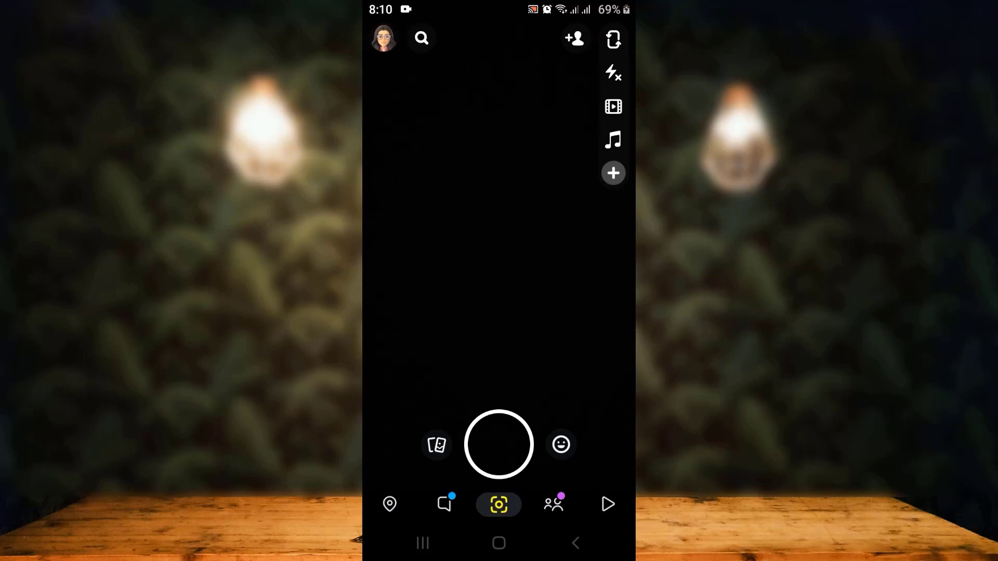
# - Go to your own profile via the Bitmoji avatar at the top-left
pyautogui.click(383, 47)
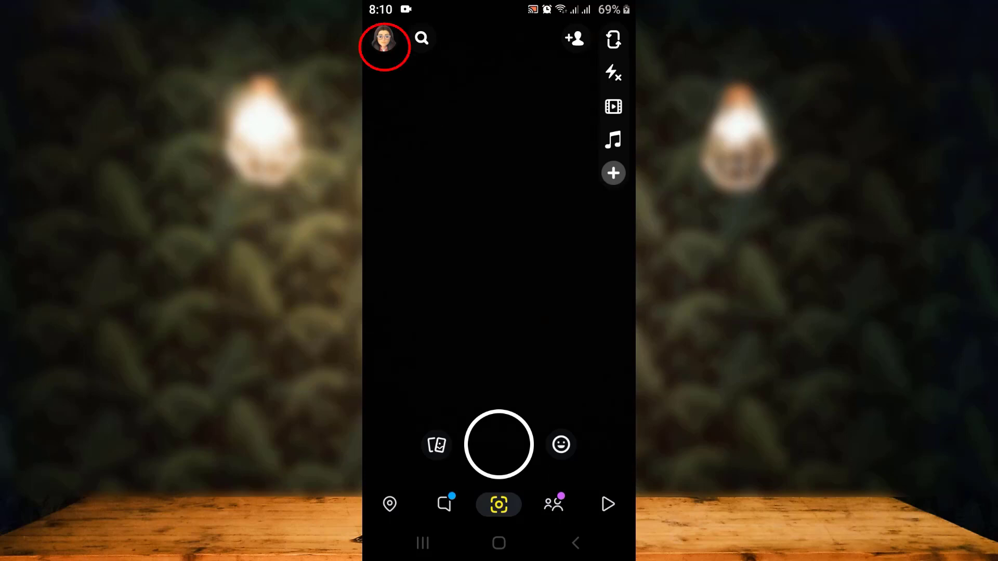
pyautogui.click(384, 47)
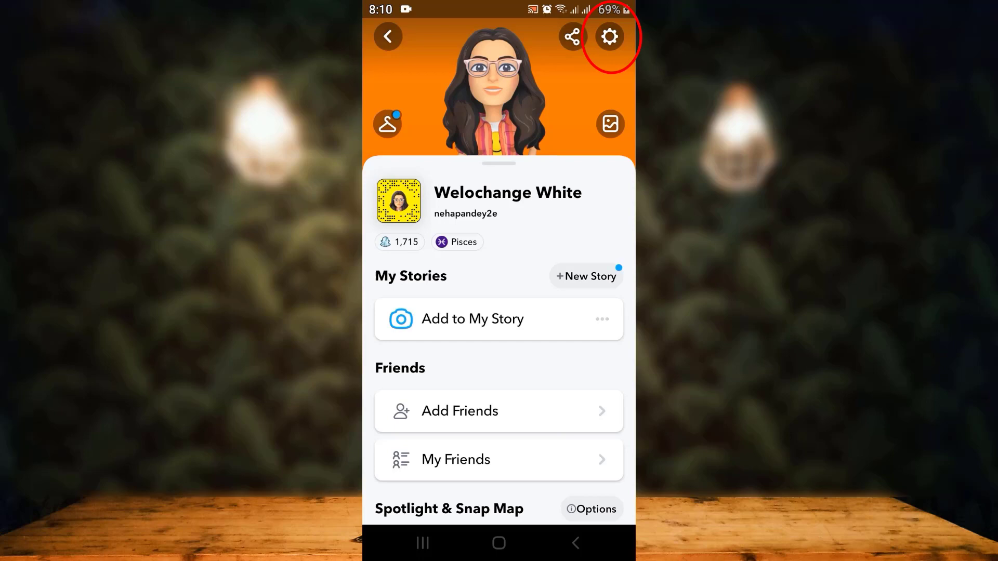
# - Enter account settings from the gear icon to reach the Birthday page
pyautogui.click(608, 37)
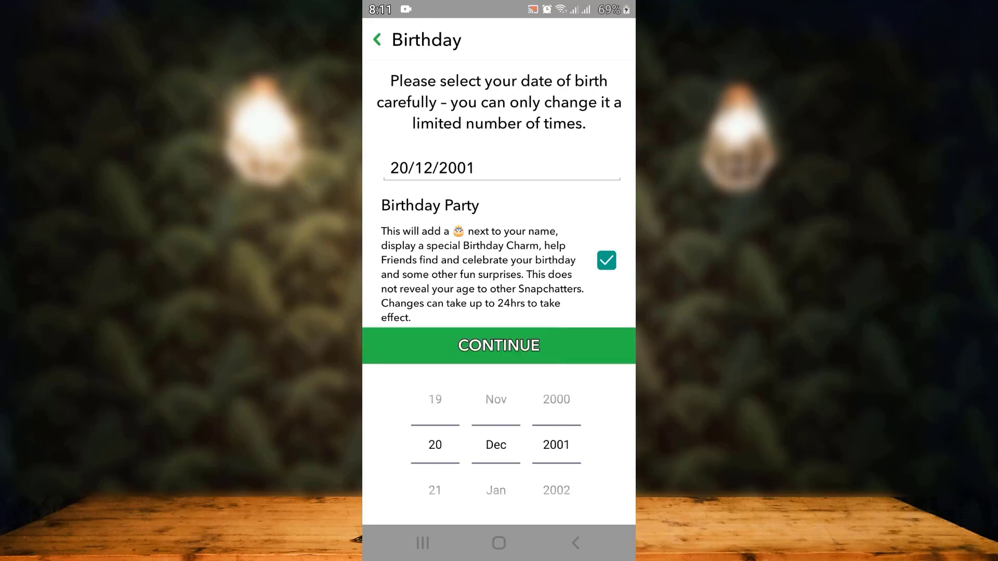
pyautogui.click(497, 345)
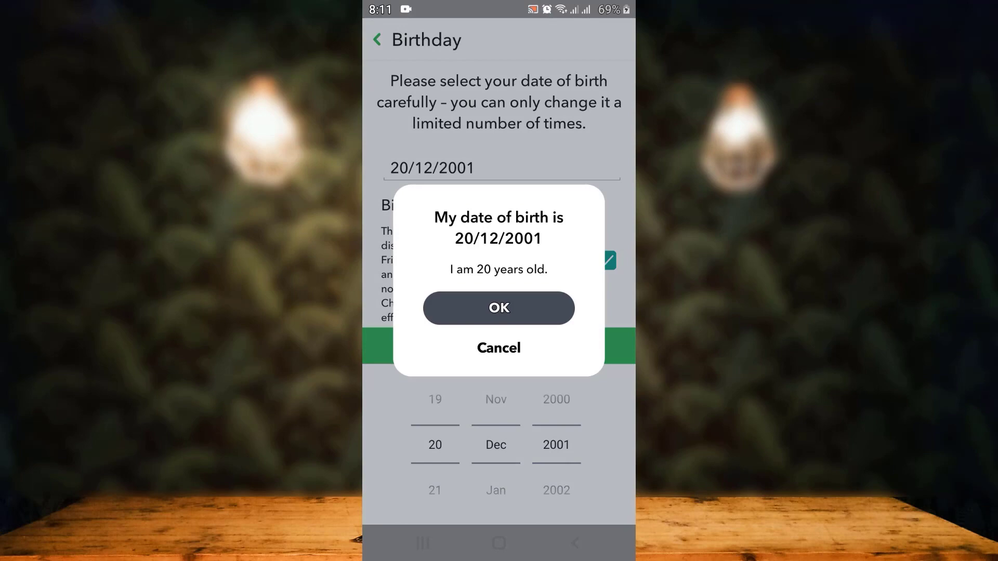
pyautogui.click(498, 307)
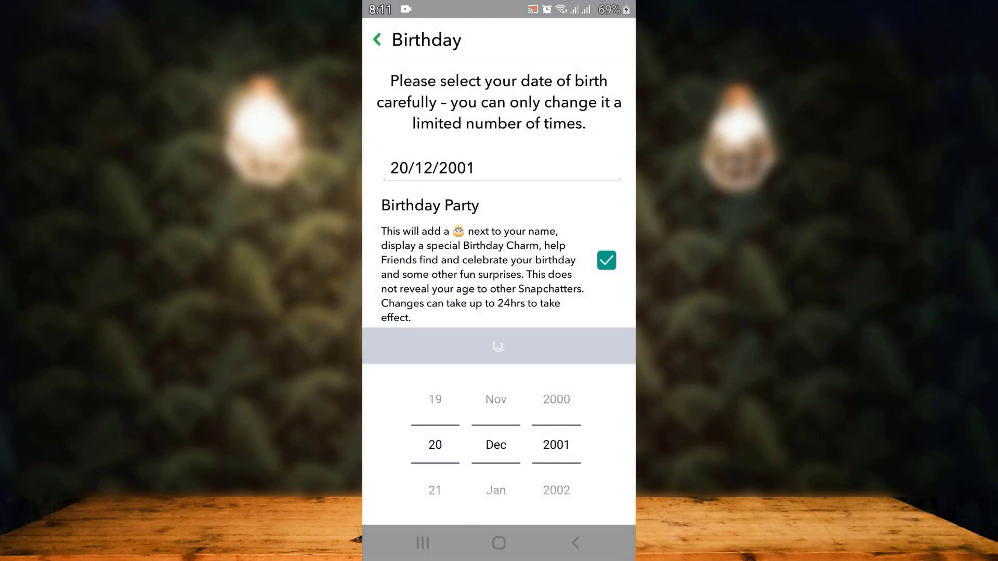